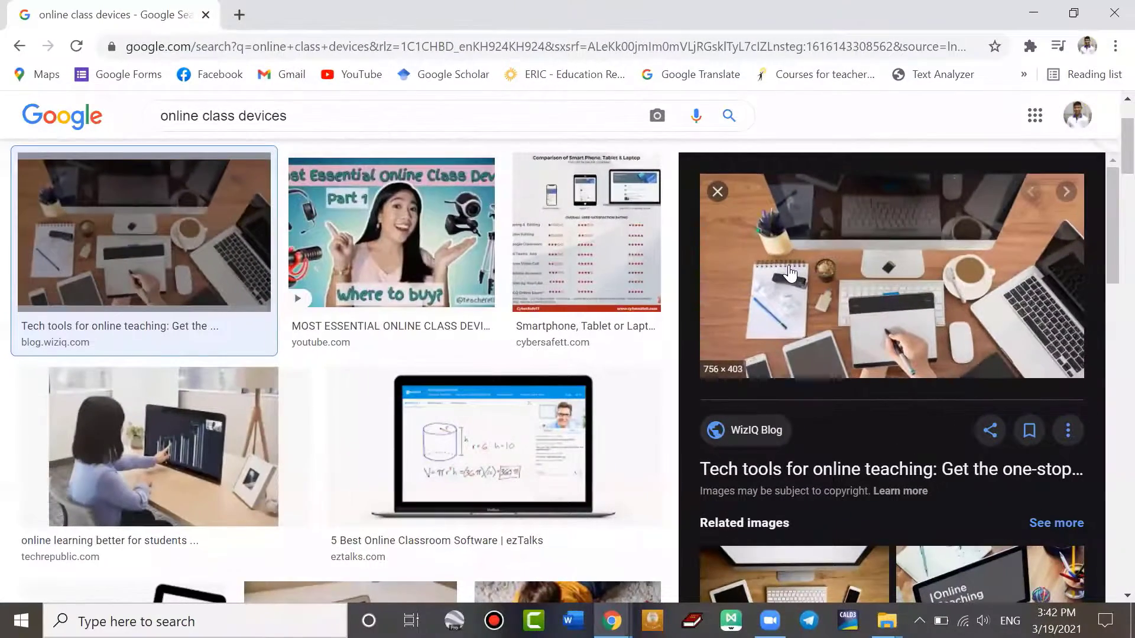
mouse_move(787, 304)
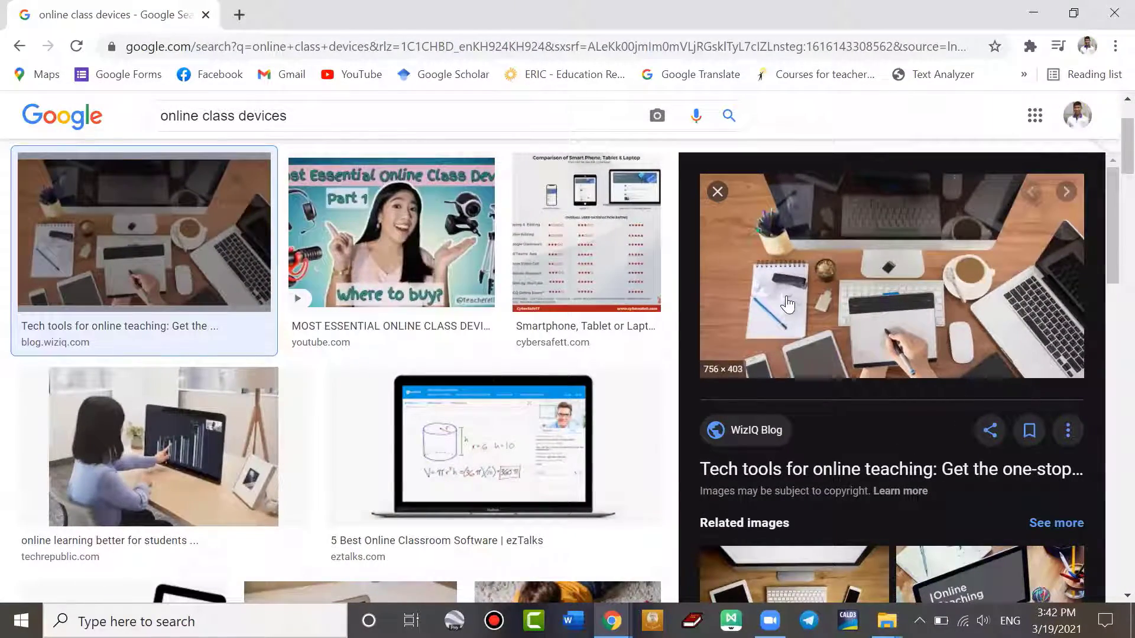
mouse_move(790, 311)
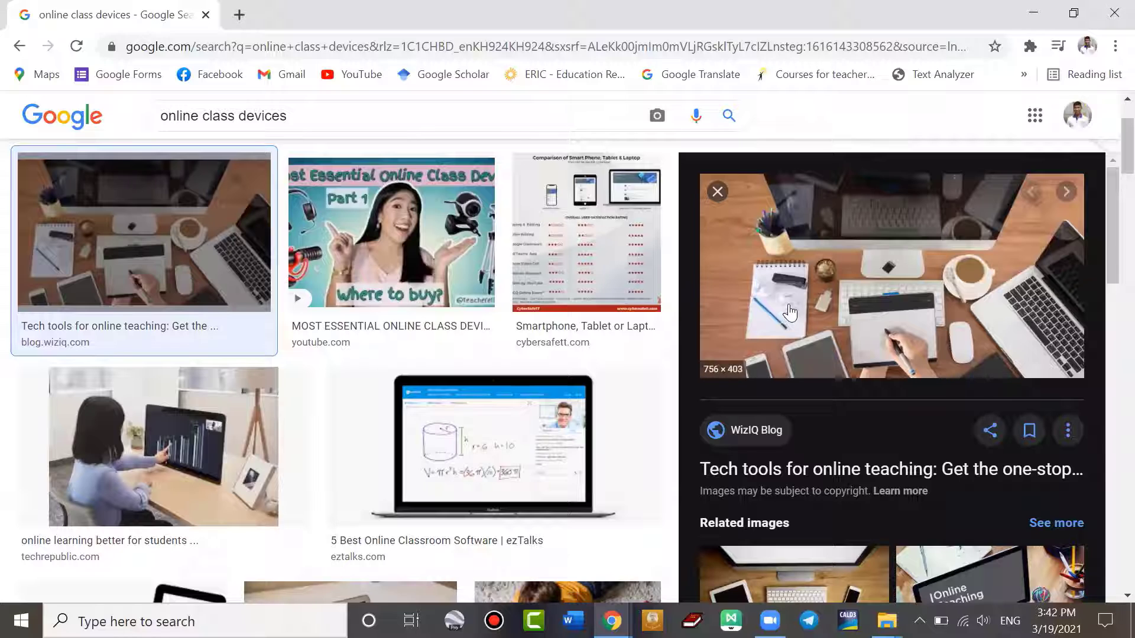
mouse_move(787, 307)
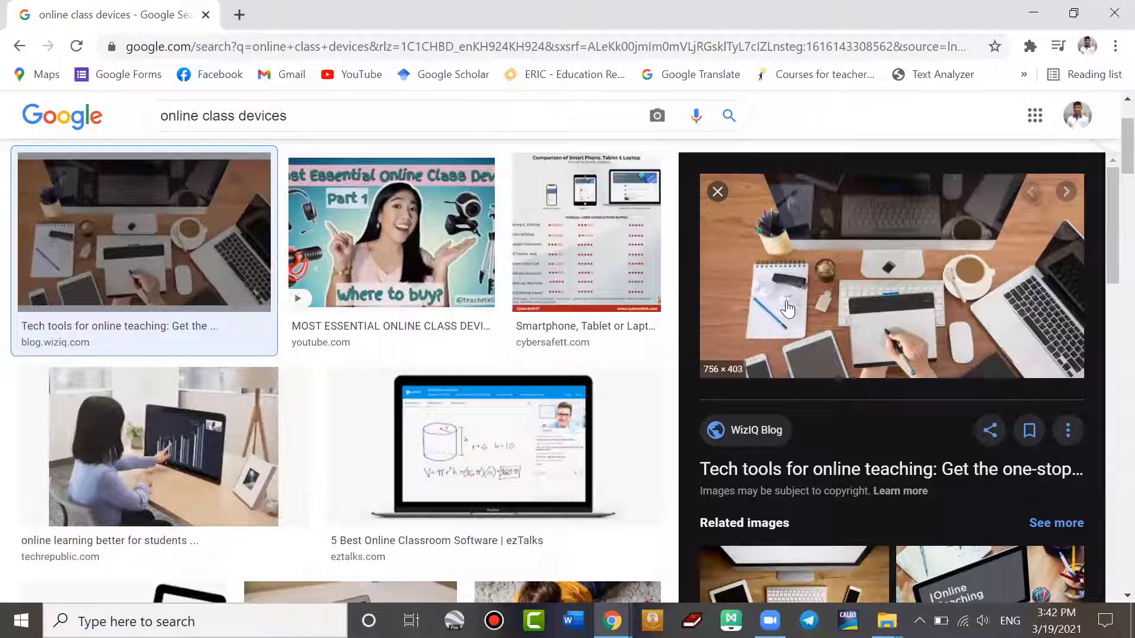
mouse_move(784, 299)
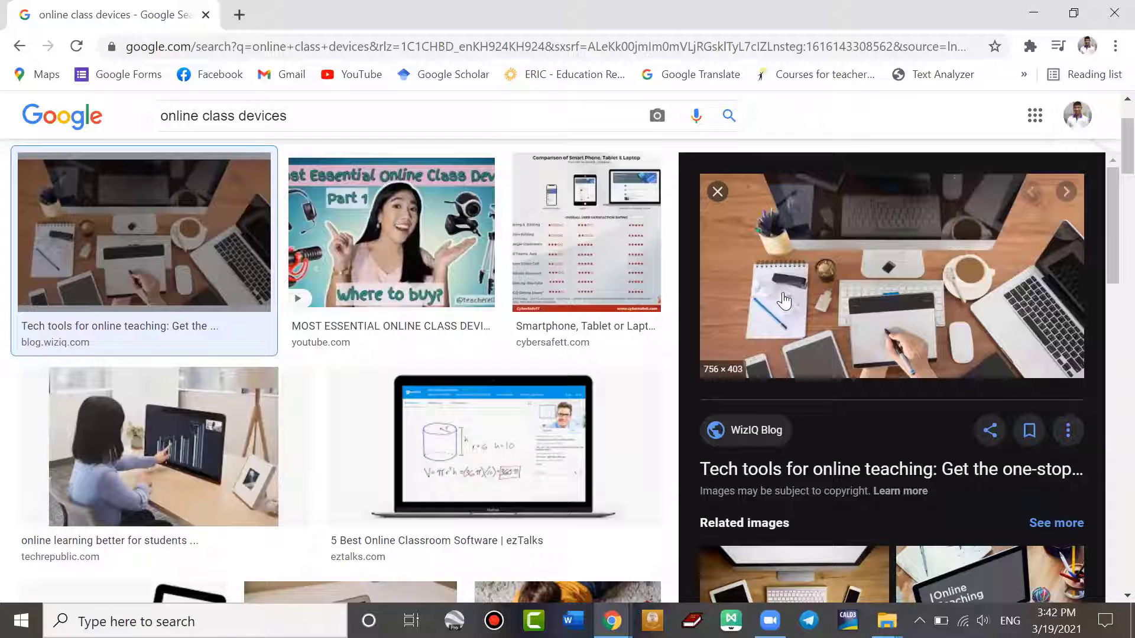
mouse_move(755, 289)
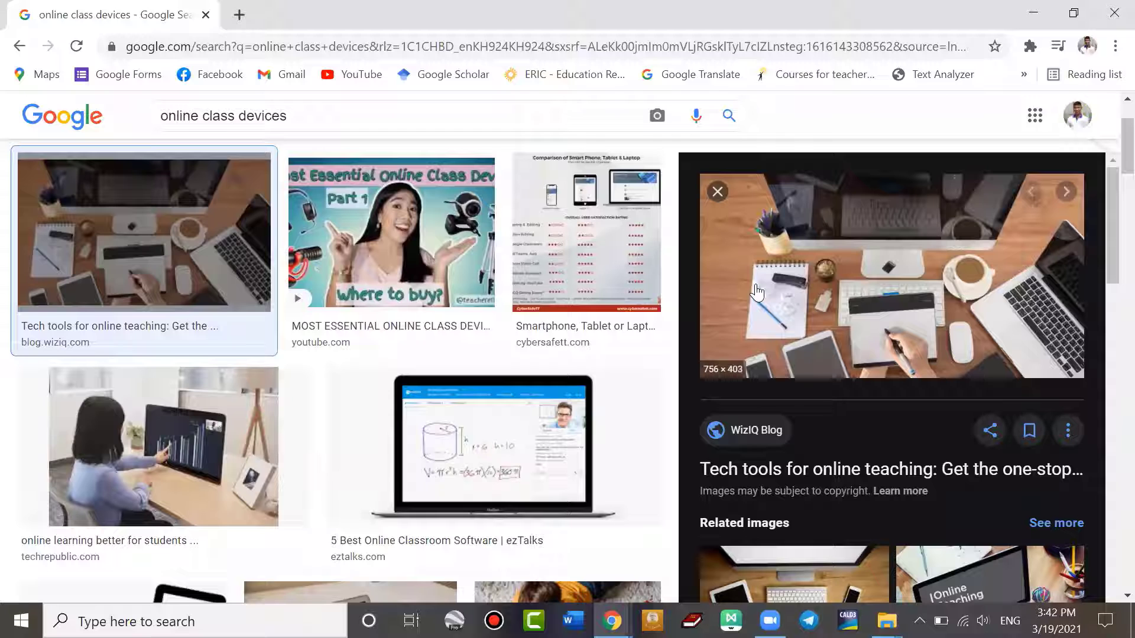
mouse_move(925, 284)
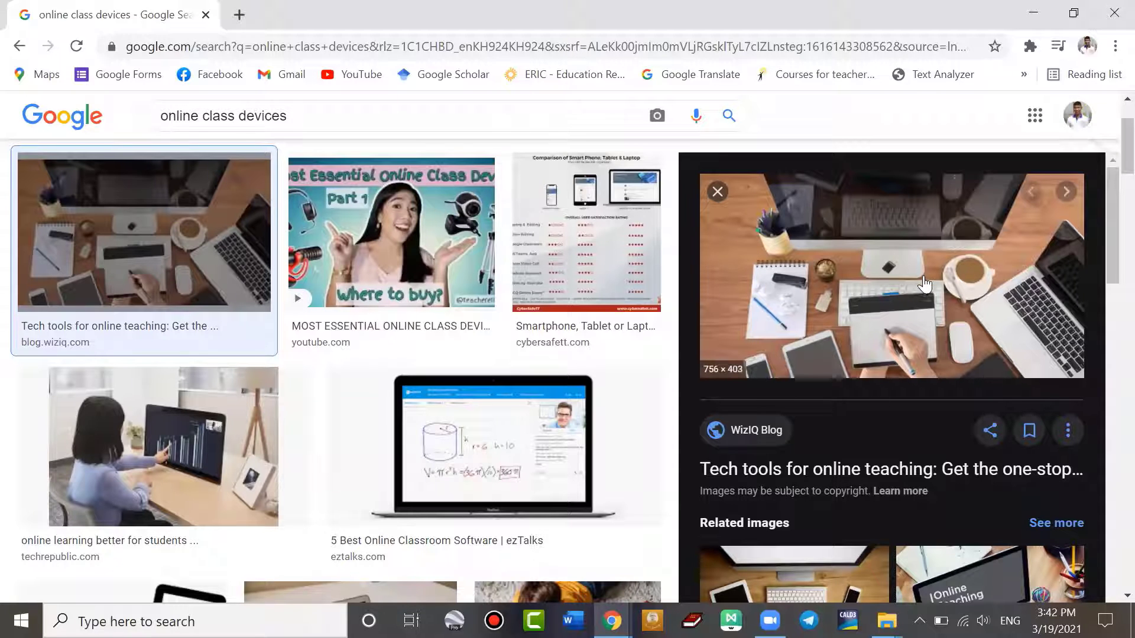
mouse_move(924, 163)
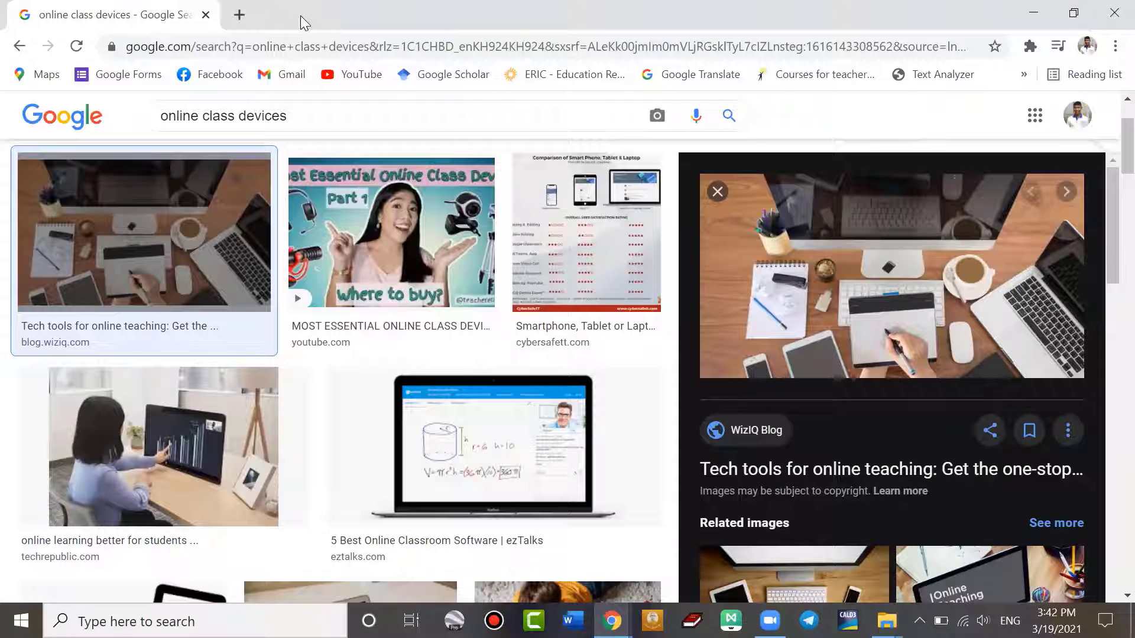
mouse_move(823, 594)
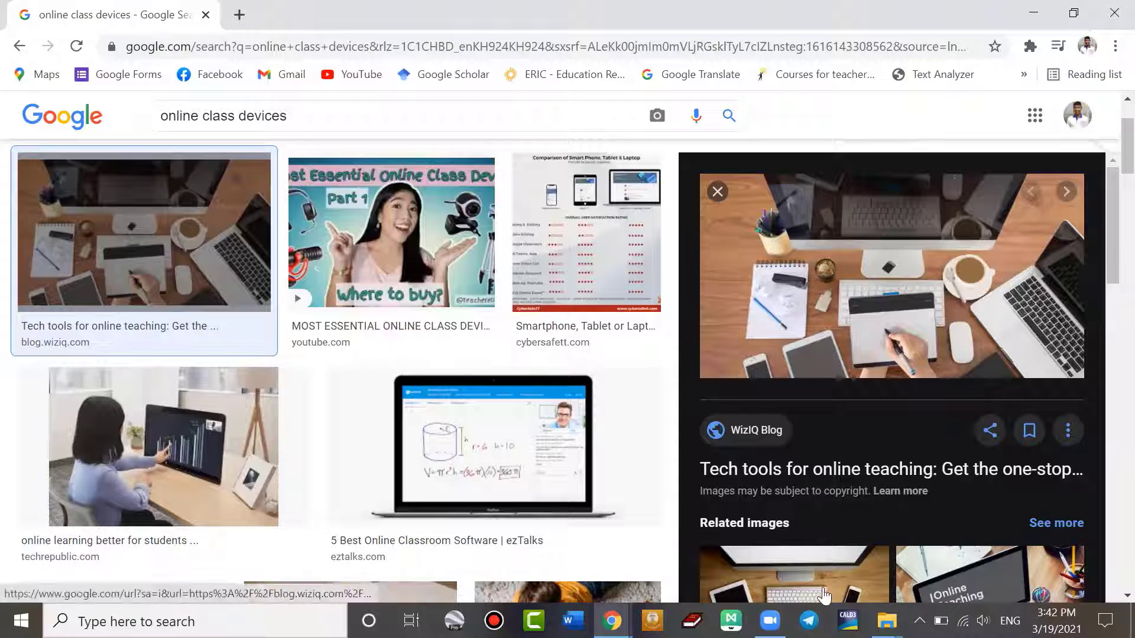
Step: Switch to Telegram, view the Education for ICT channel, then bring up the English 10P2 group chat
left_click(808, 619)
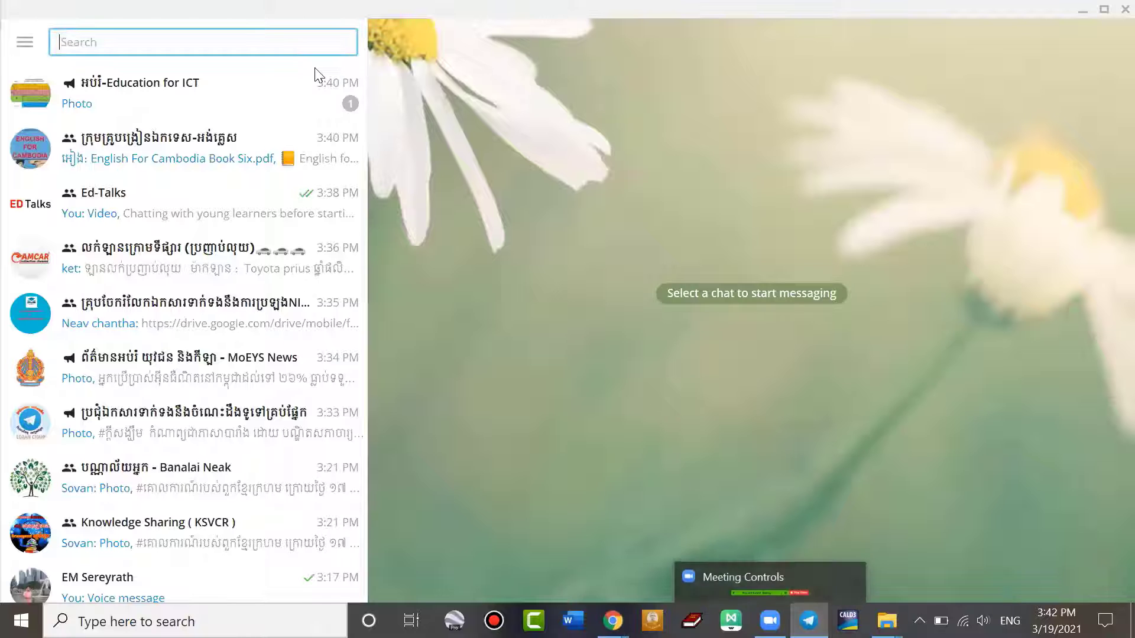
left_click(165, 93)
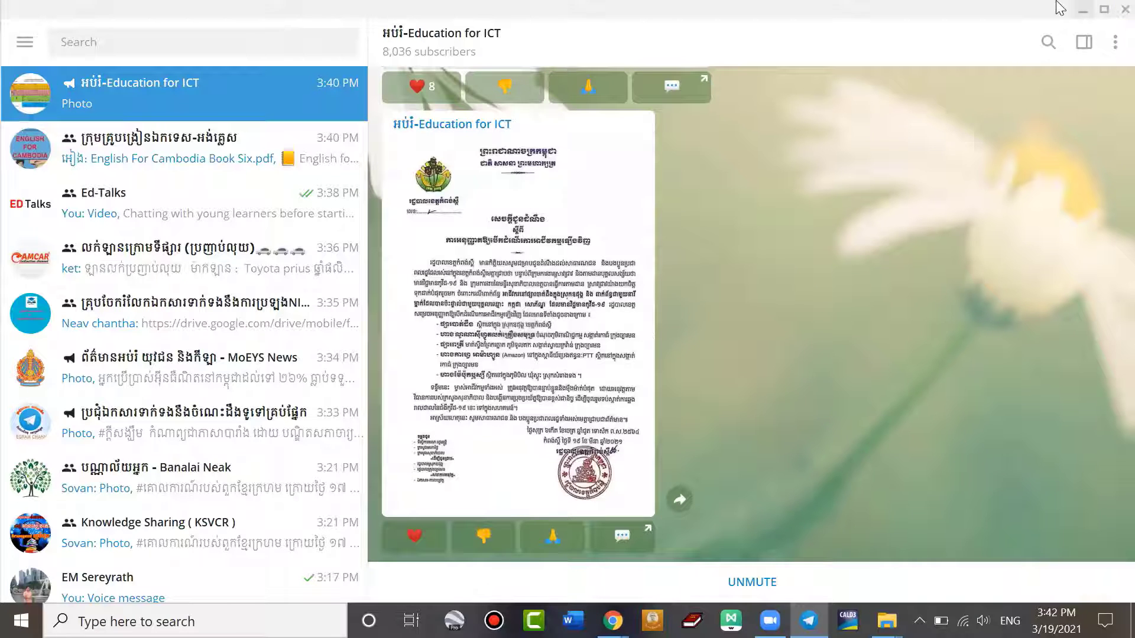
type("1")
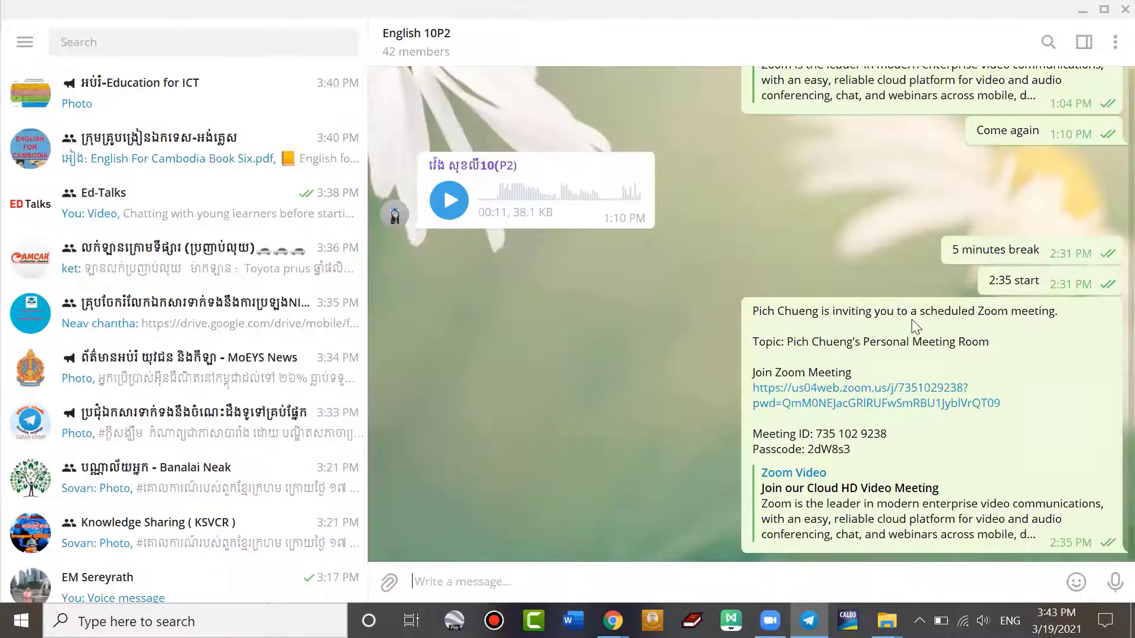
mouse_move(884, 291)
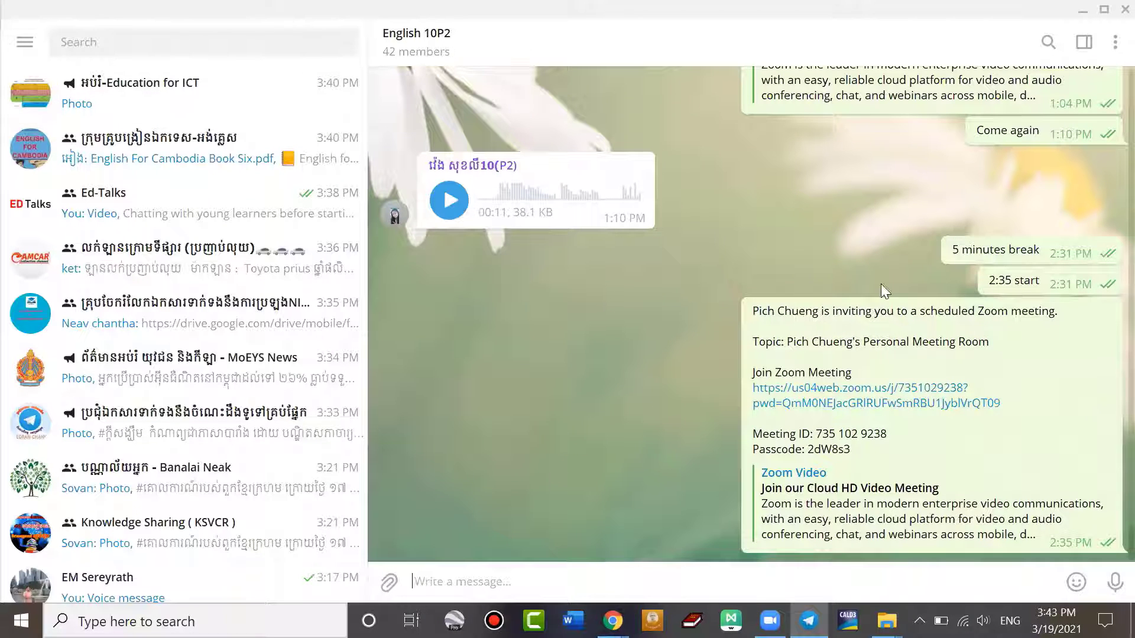
mouse_move(667, 199)
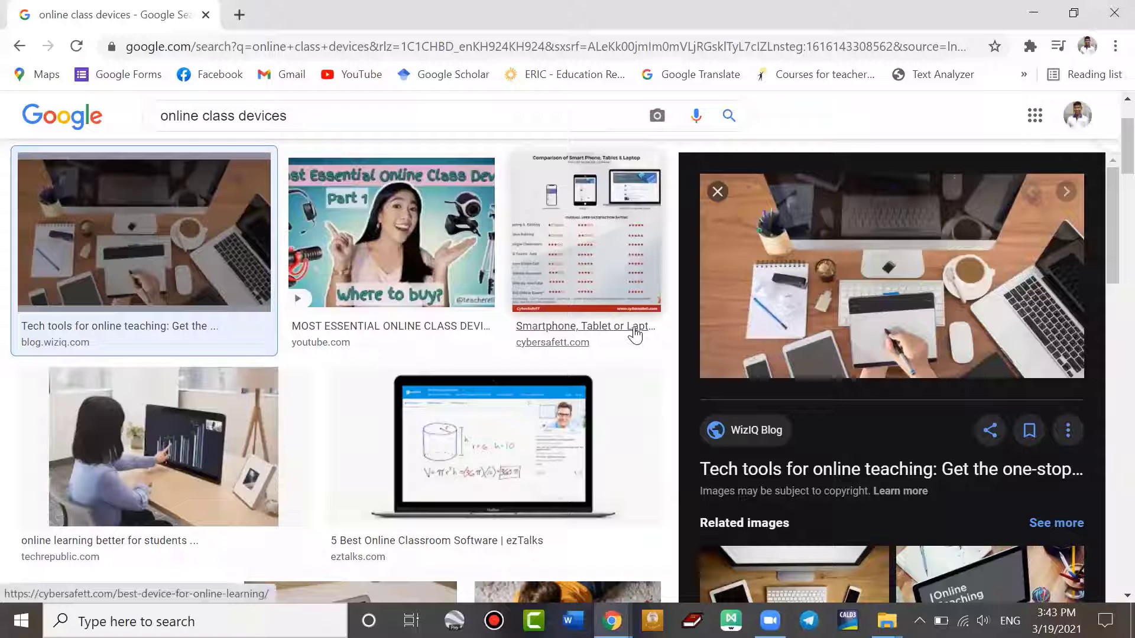
mouse_move(636, 335)
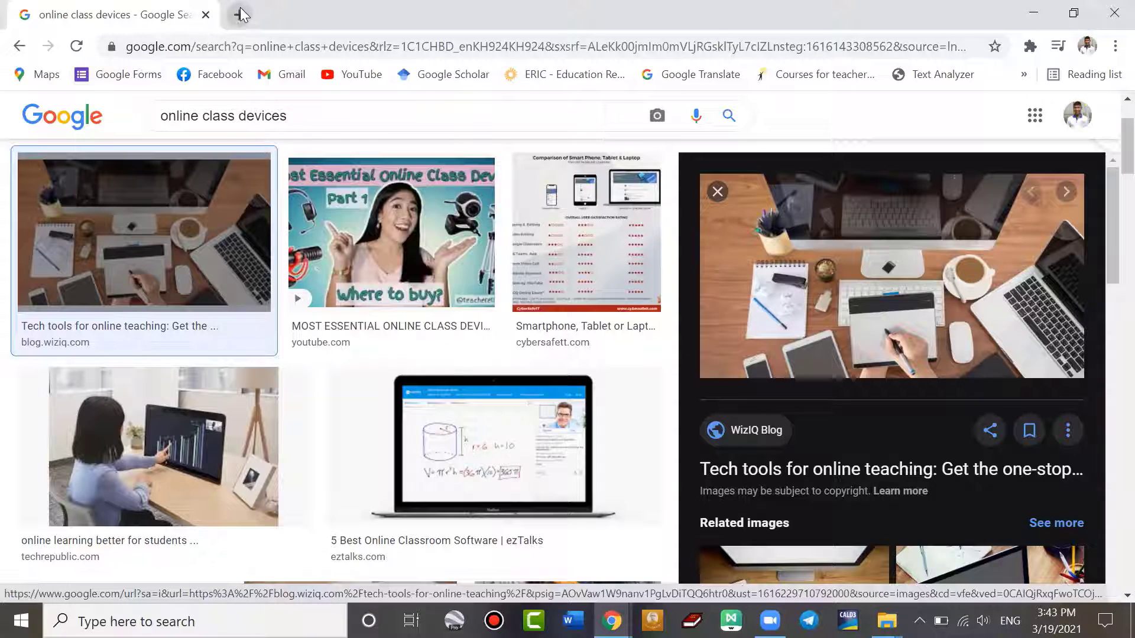
Step: Launch Google Classroom in a new tab from the Google apps list
left_click(241, 13)
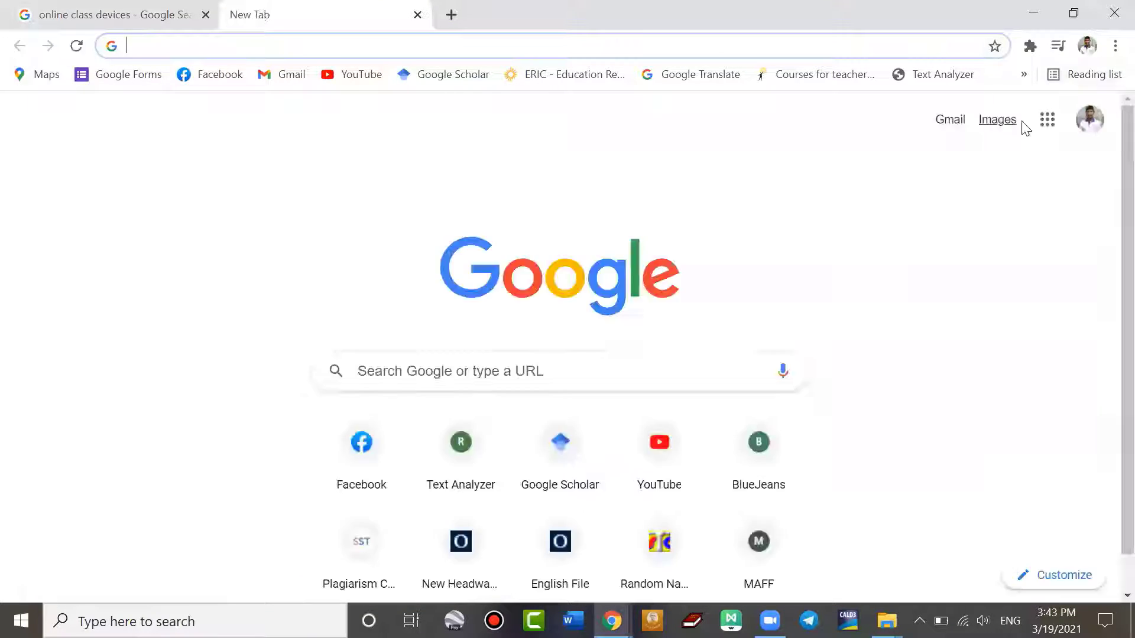
left_click(1047, 120)
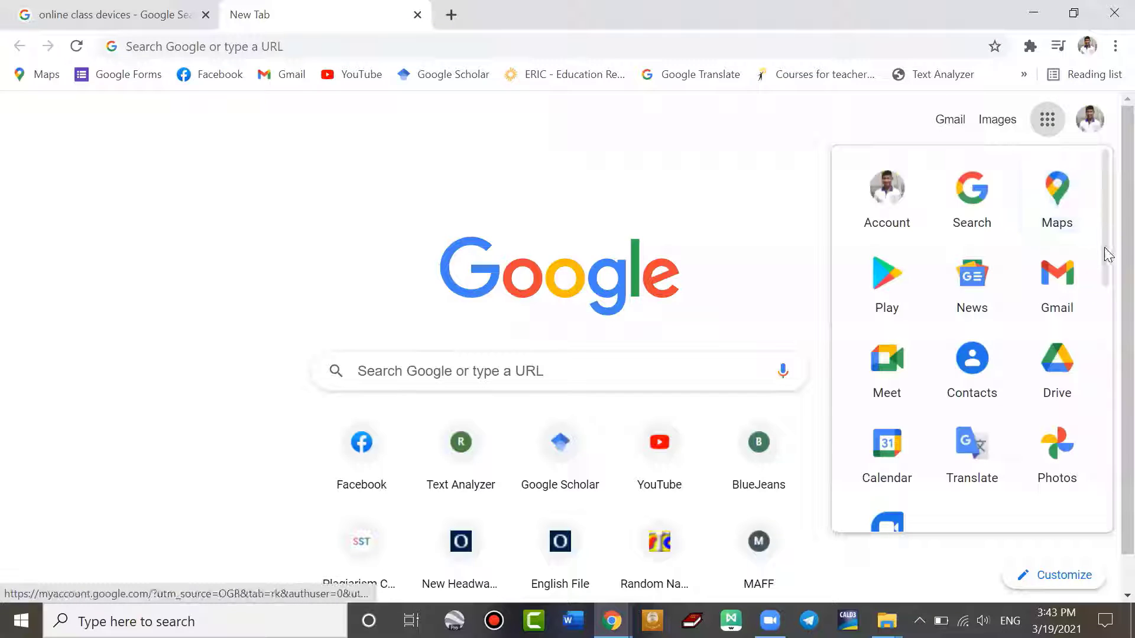
scroll("down", 3)
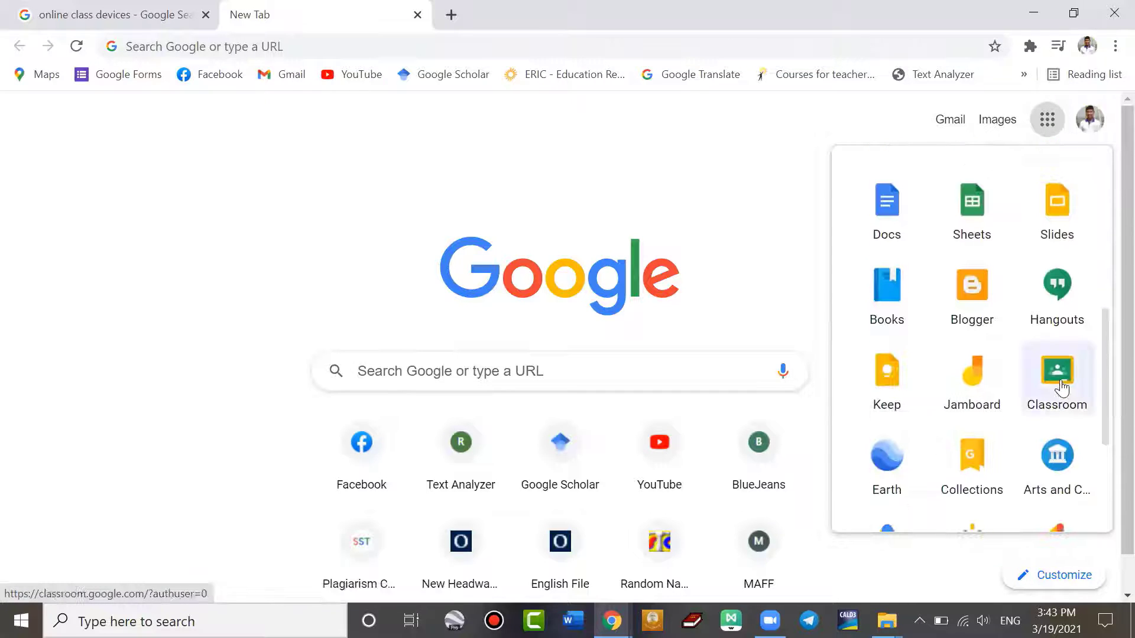
left_click(1057, 371)
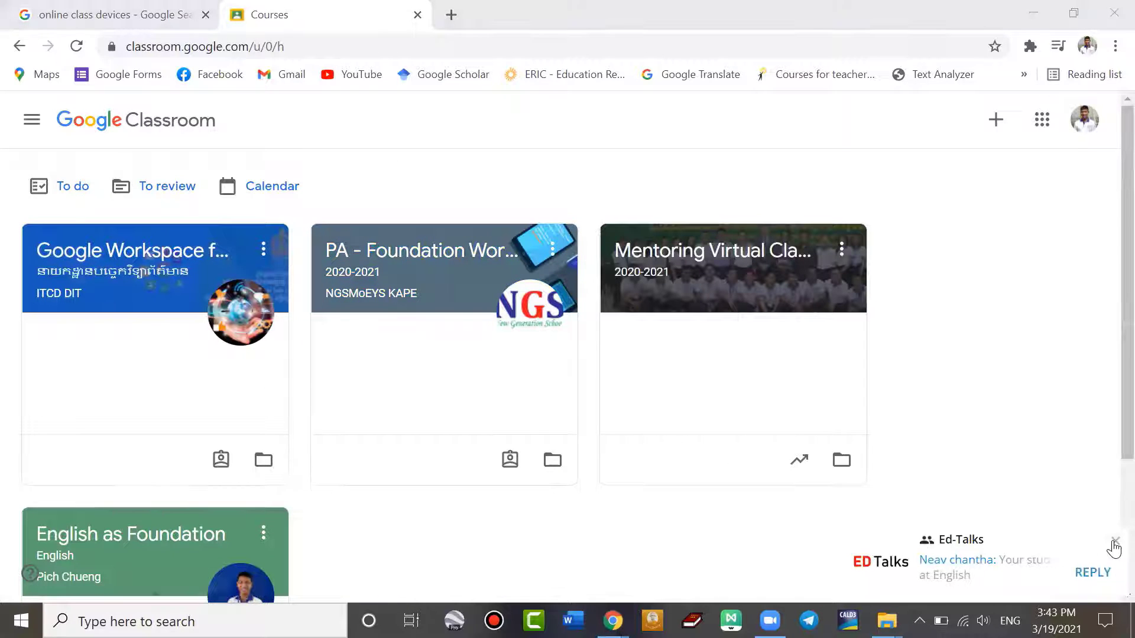
Step: Dismiss the Ed-Talks chat notification over the Classroom course list
left_click(1115, 539)
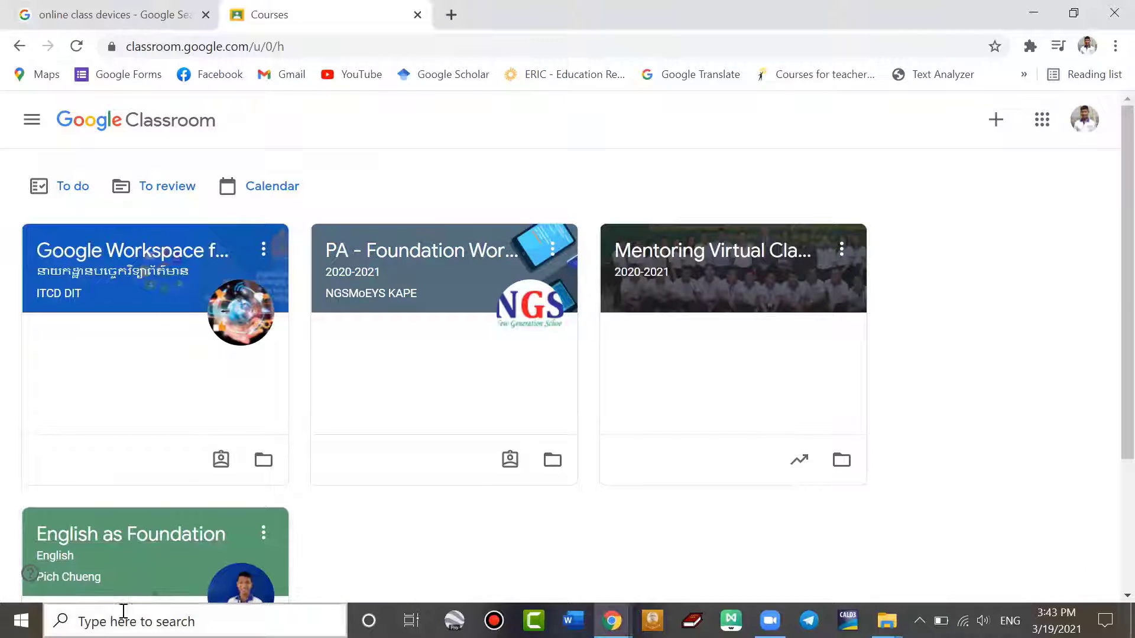
mouse_move(138, 521)
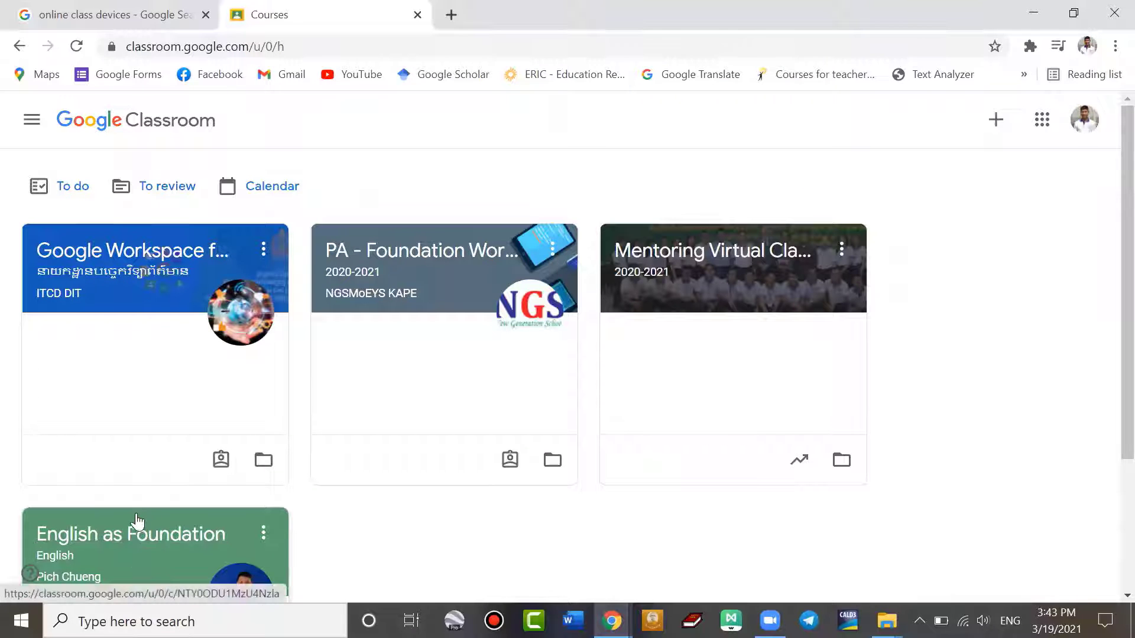
mouse_move(166, 546)
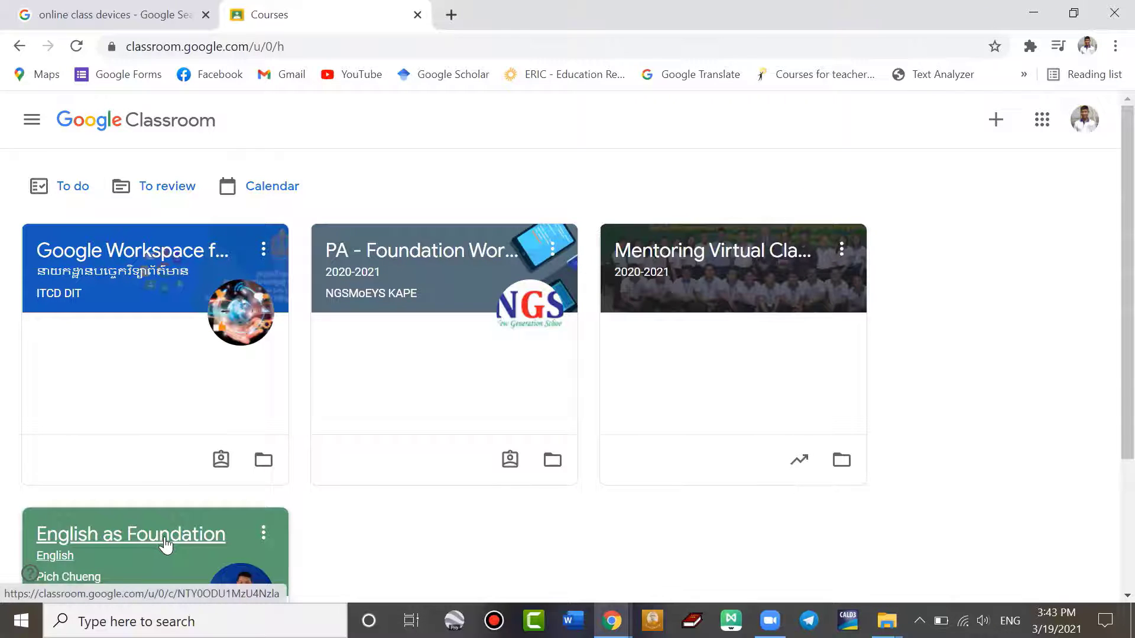
mouse_move(362, 217)
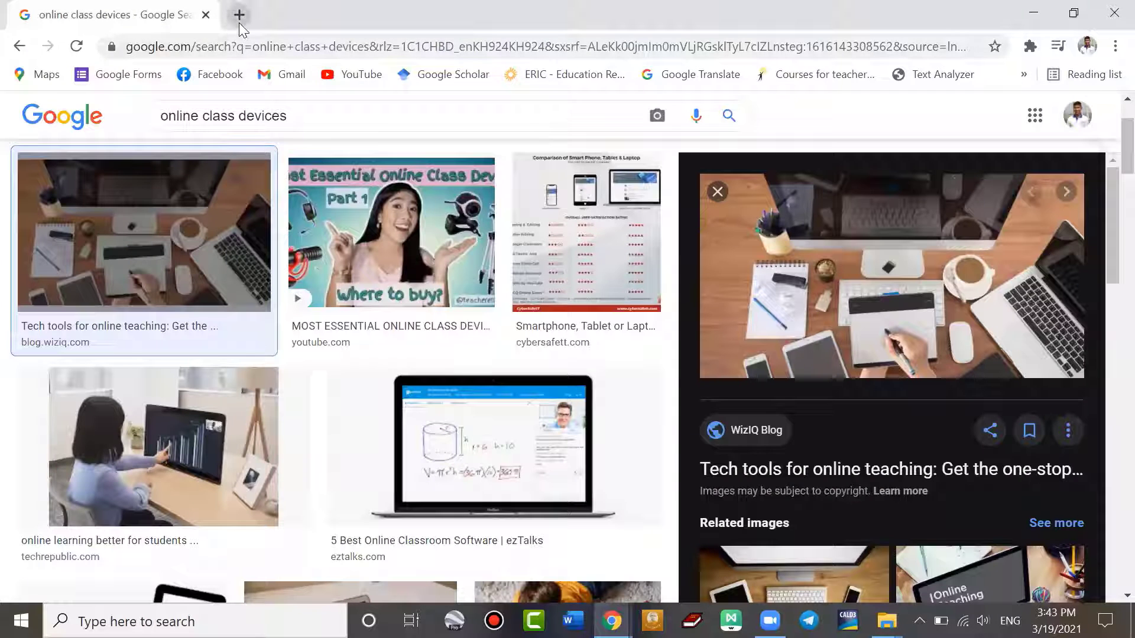
Step: Bring up Google Forms in a fresh tab, listing Formative Assessment 1 and 2
left_click(239, 14)
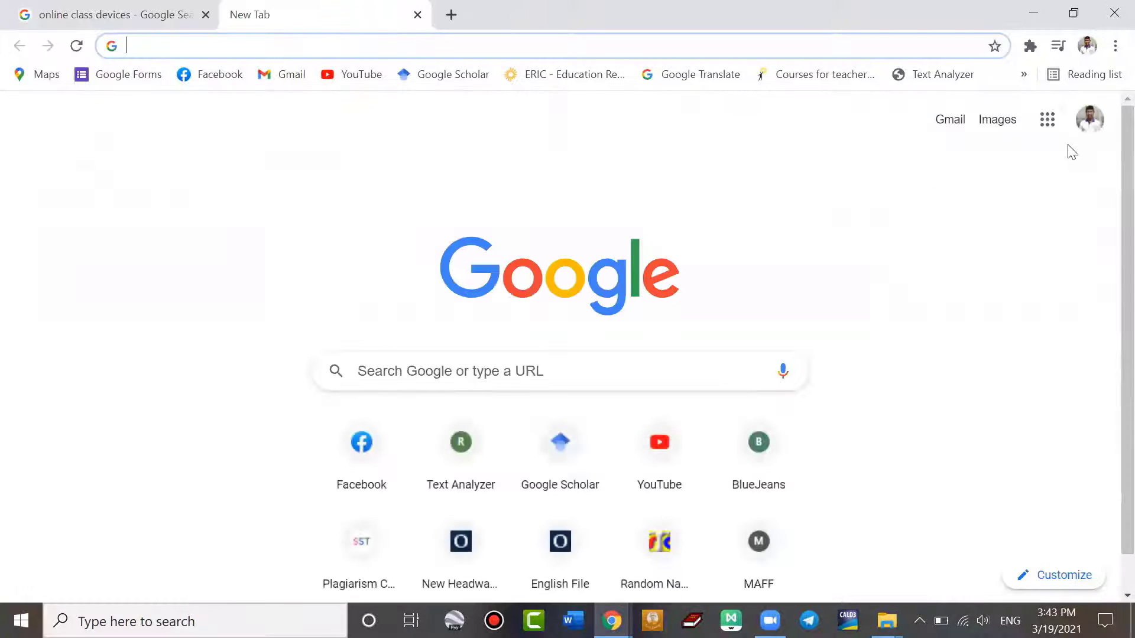
left_click(1047, 119)
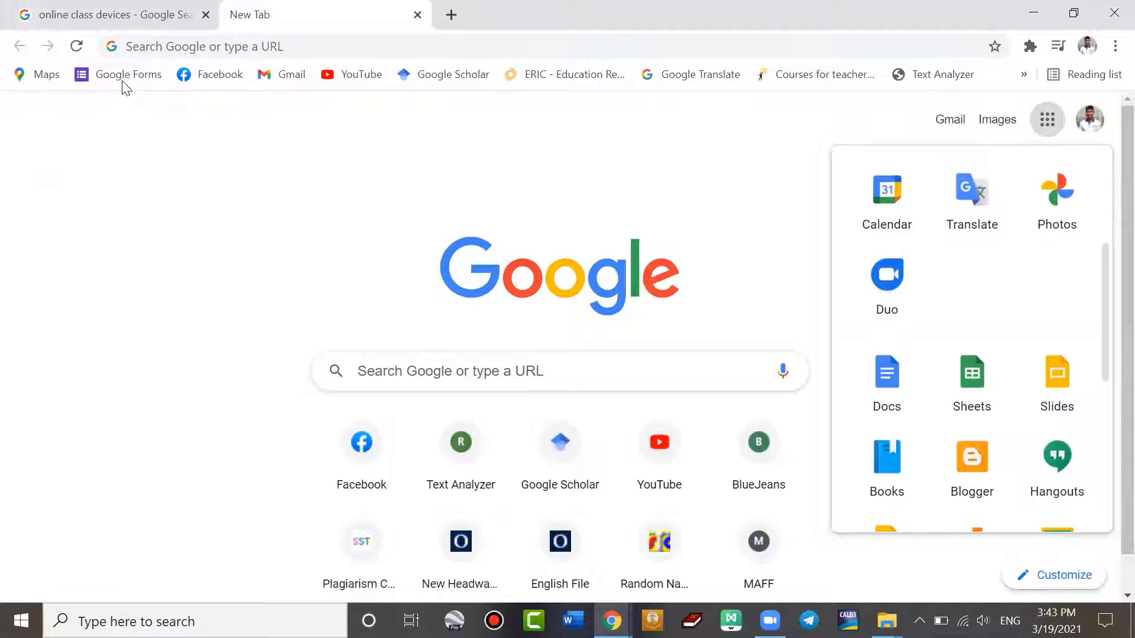
left_click(128, 74)
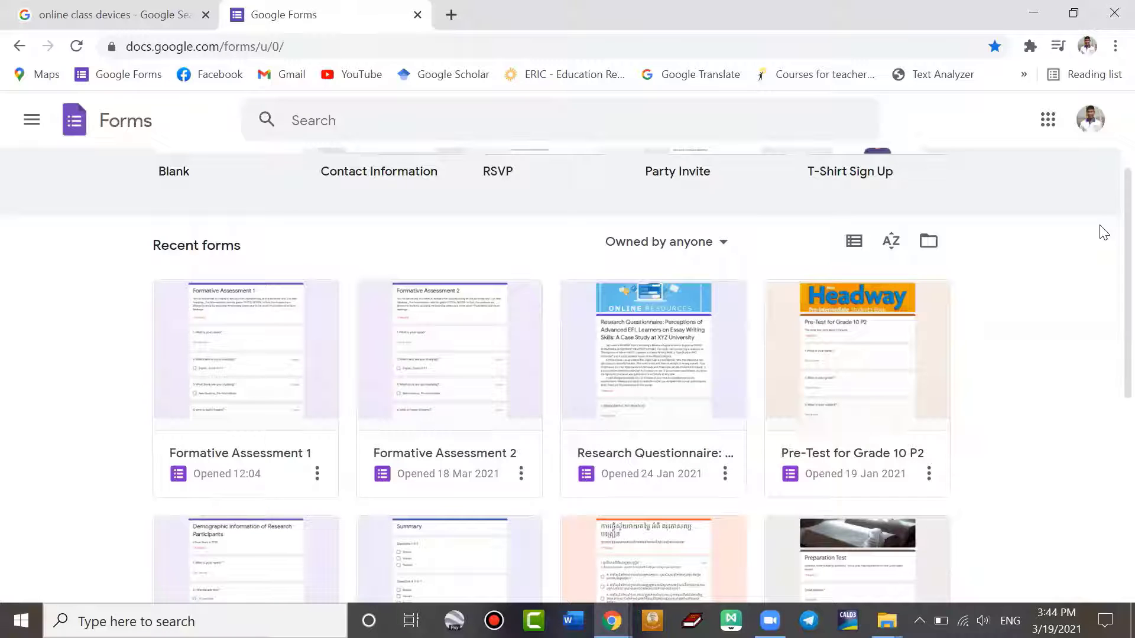
mouse_move(253, 394)
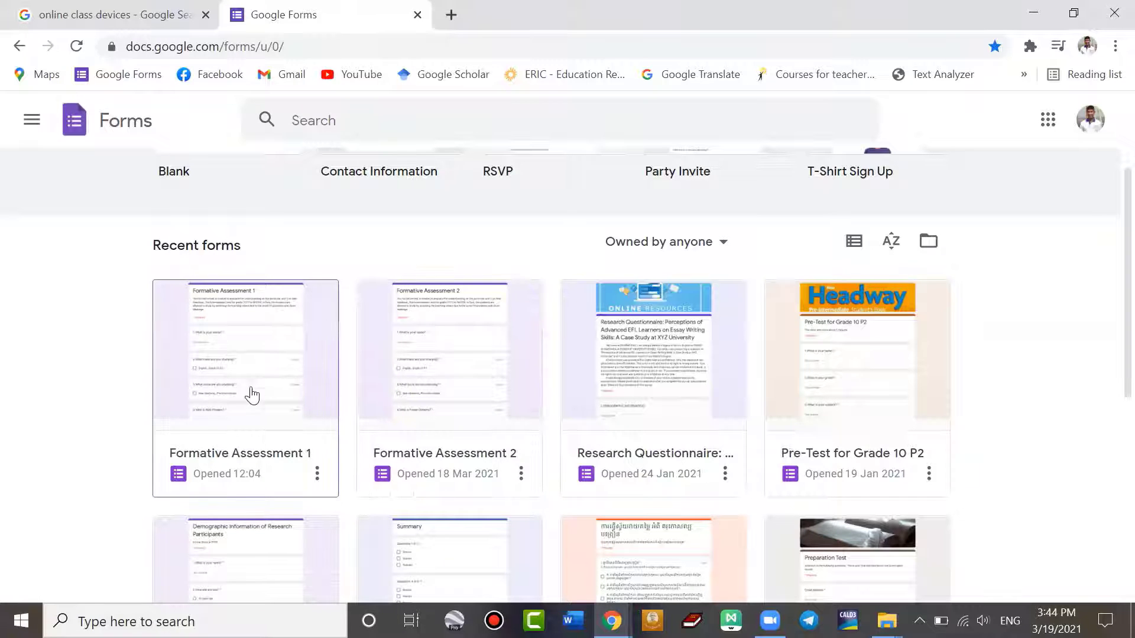
mouse_move(247, 356)
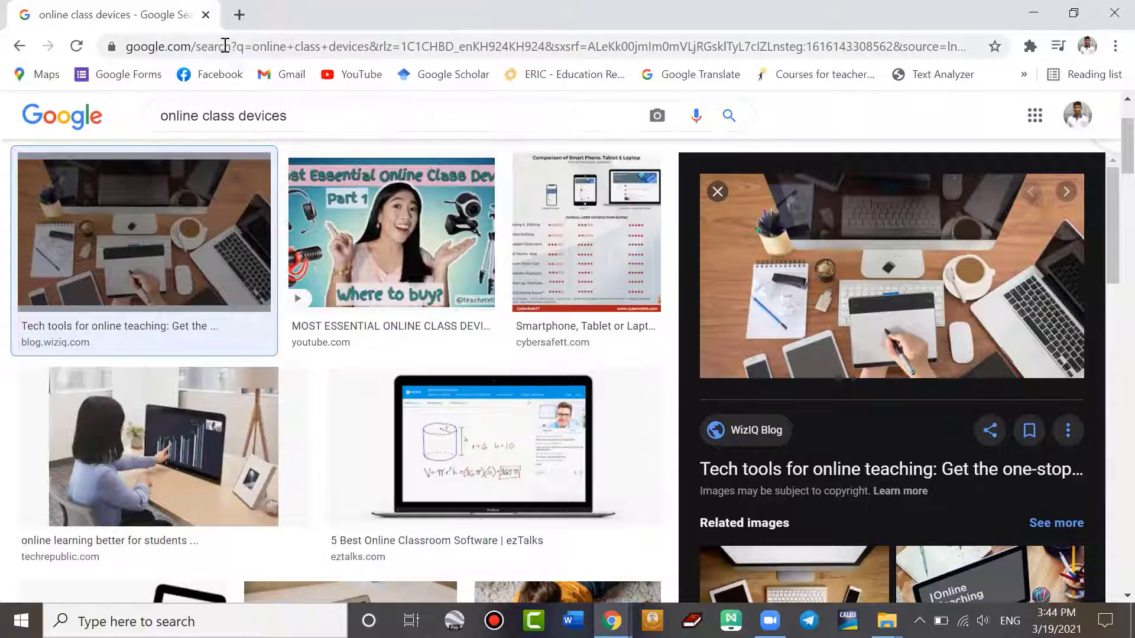
Step: Search Google for 'zoom meeting' from the address bar
type("zoom")
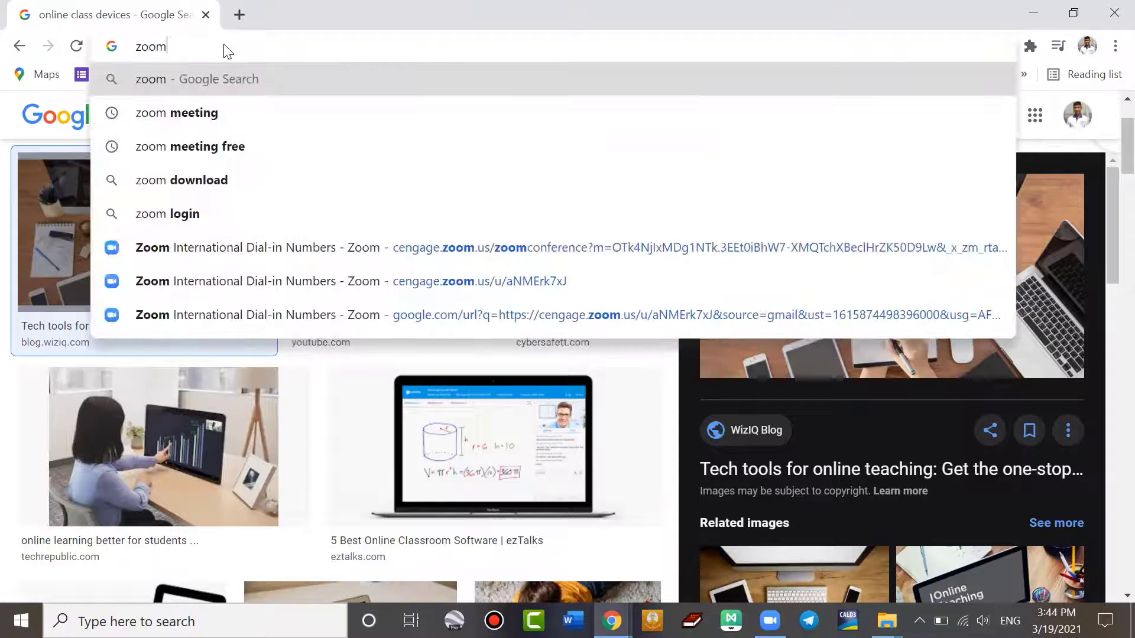
left_click(176, 113)
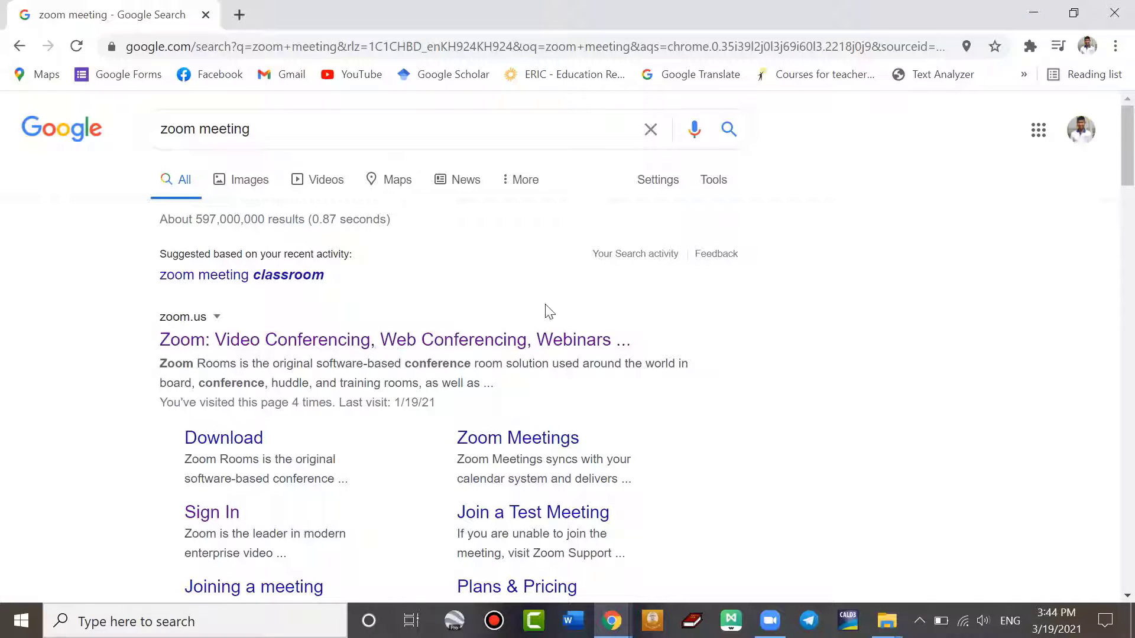
mouse_move(271, 329)
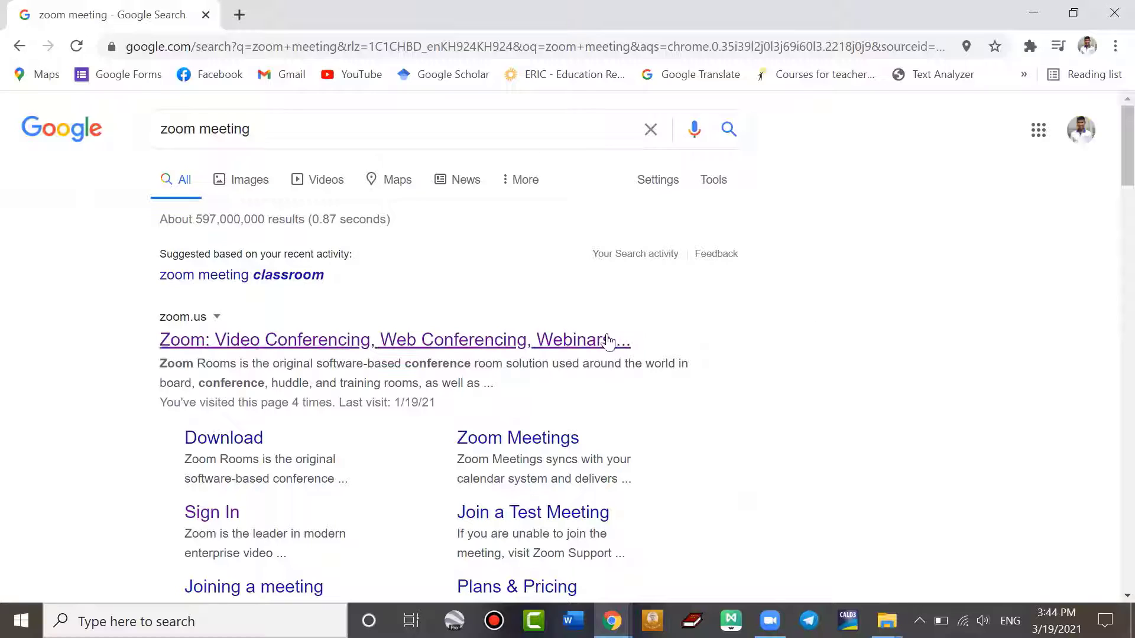
mouse_move(369, 330)
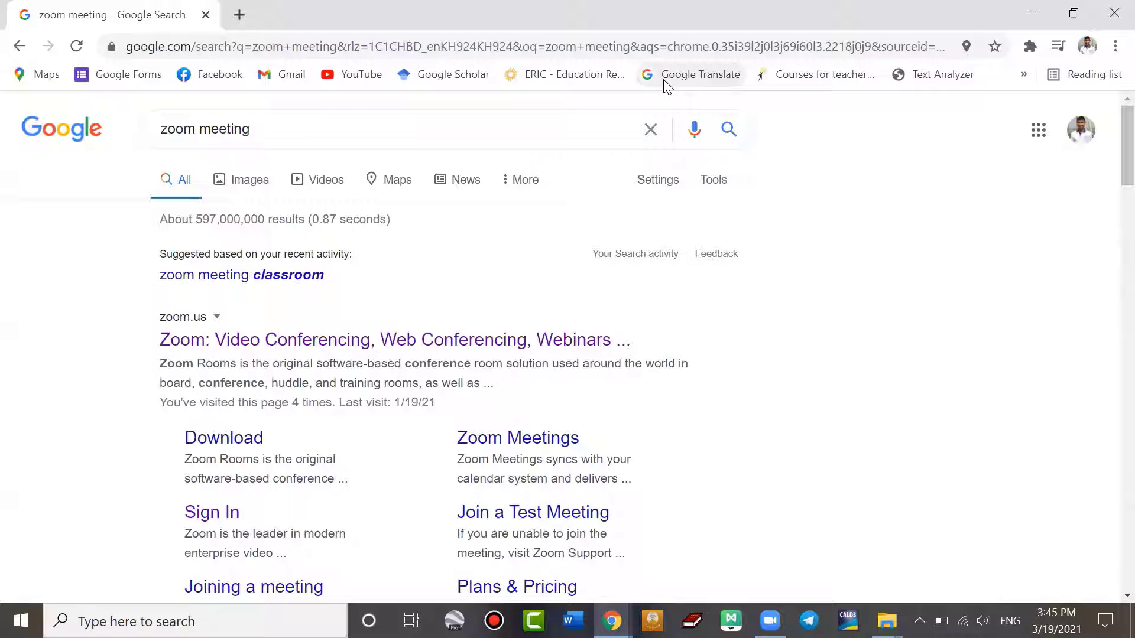
mouse_move(815, 278)
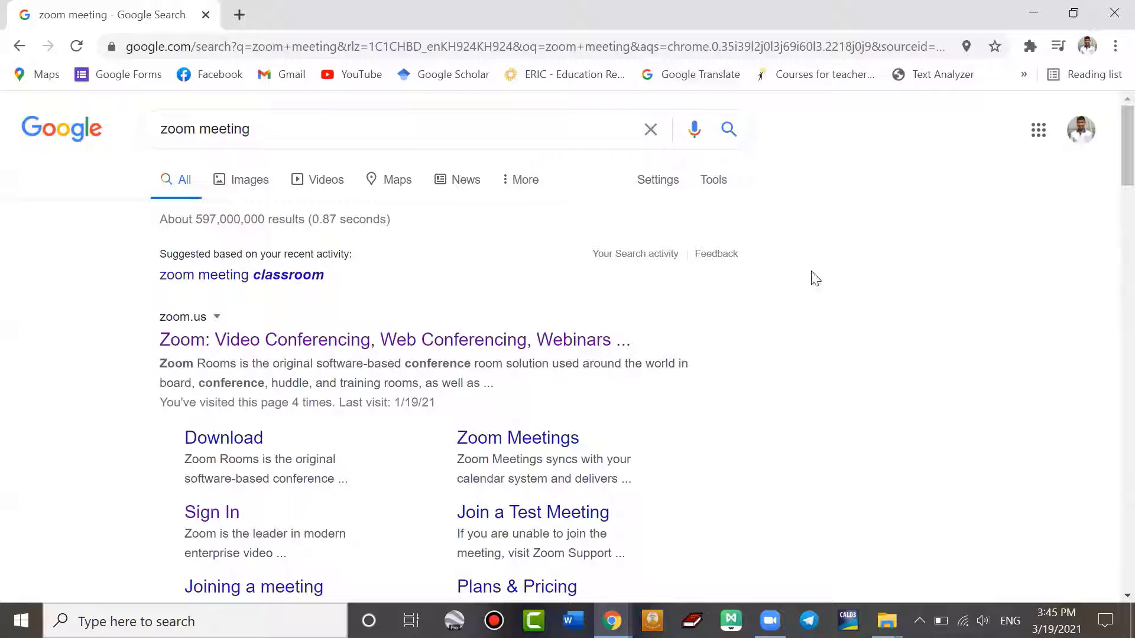
mouse_move(823, 293)
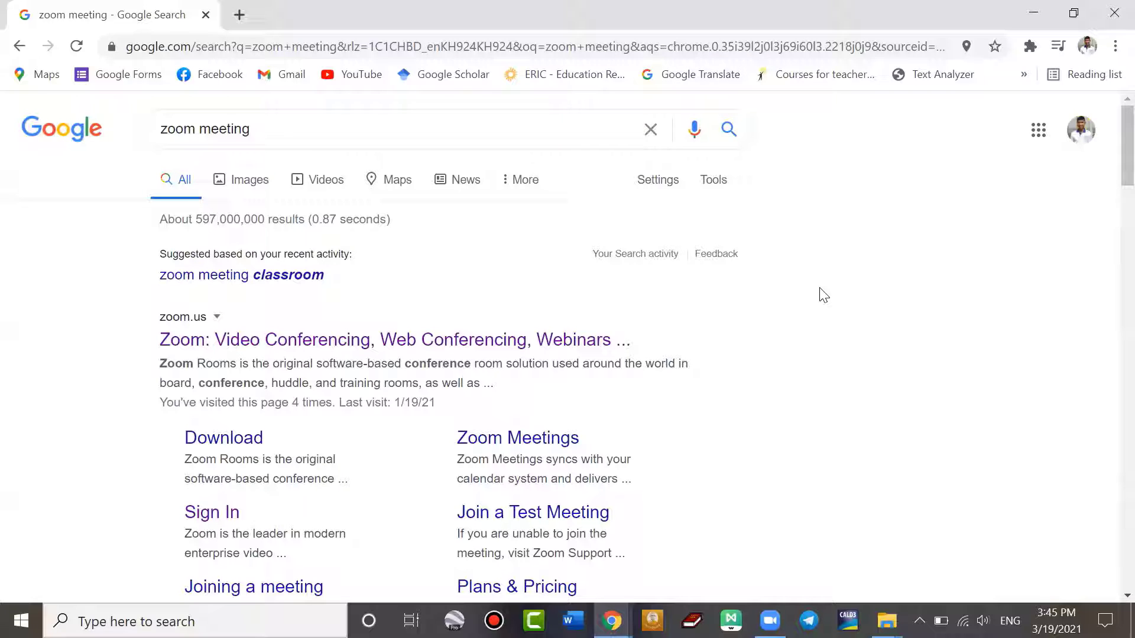